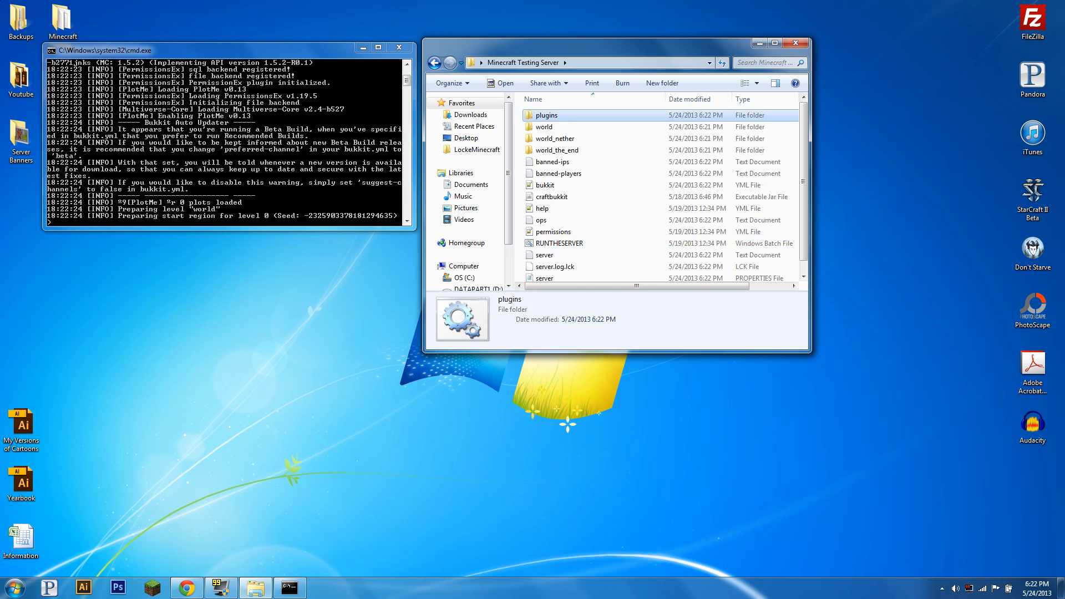
- Open the PermissionsEx folder and its permissions file from the plugins directory
{"action": "double_click", "coordinate": [544, 115]}
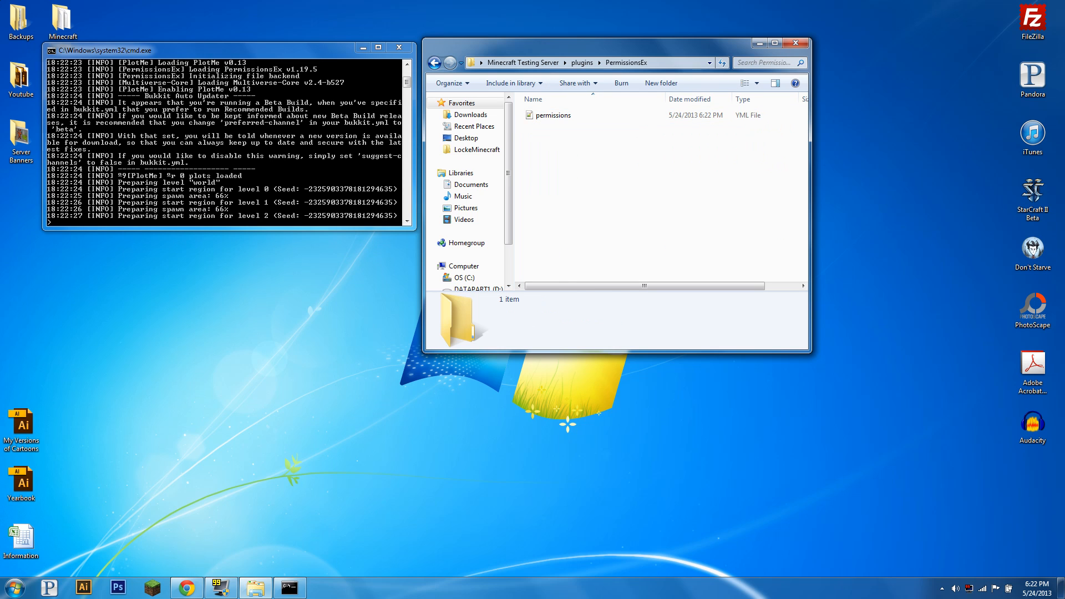
{"action": "left_click", "coordinate": [554, 127]}
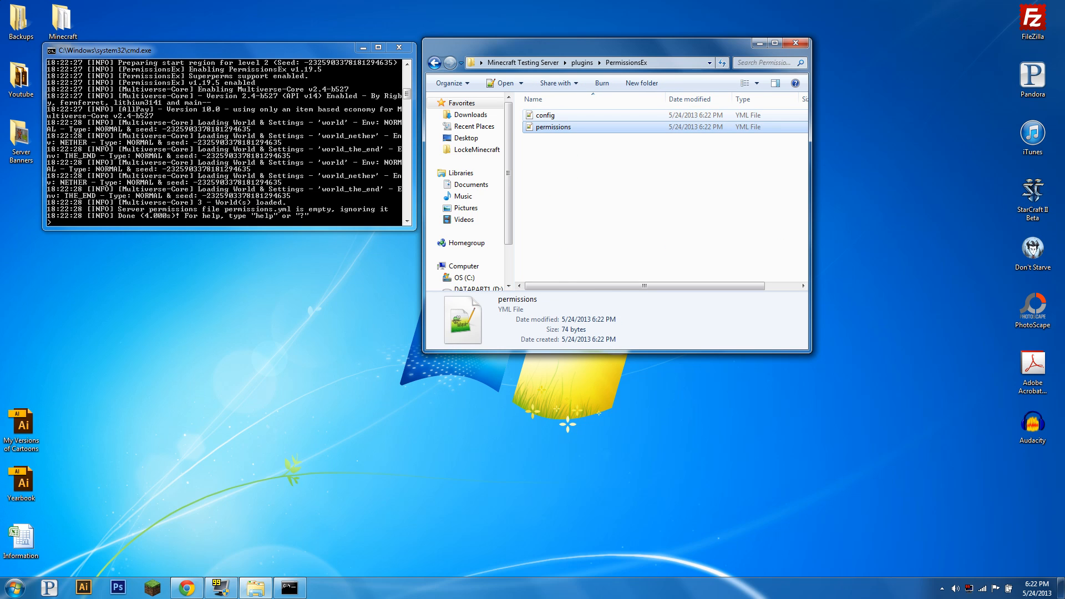
{"action": "double_click", "coordinate": [554, 127]}
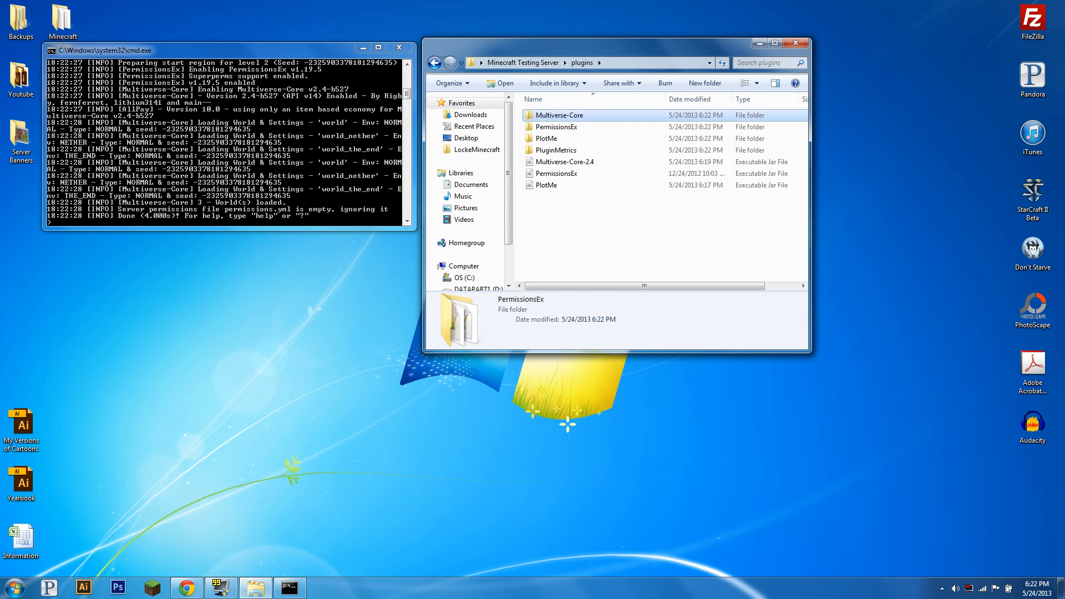
- Replace prefixchat's 'true' with 'false' in Multiverse-Core's config.yml
{"action": "double_click", "coordinate": [556, 115]}
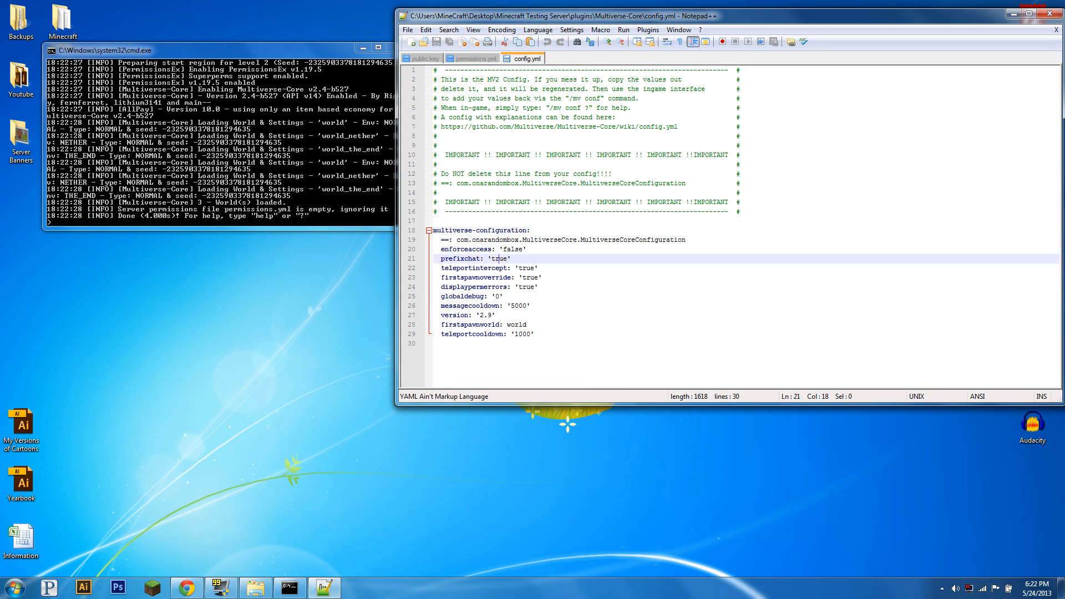
{"action": "type", "text": "false"}
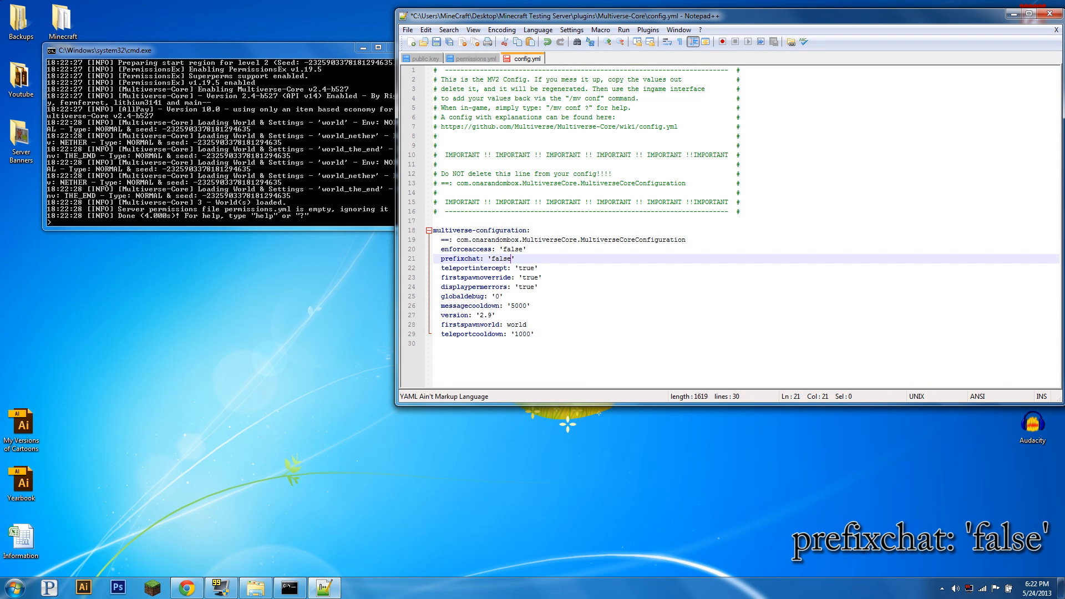
{"action": "double_click", "coordinate": [501, 259]}
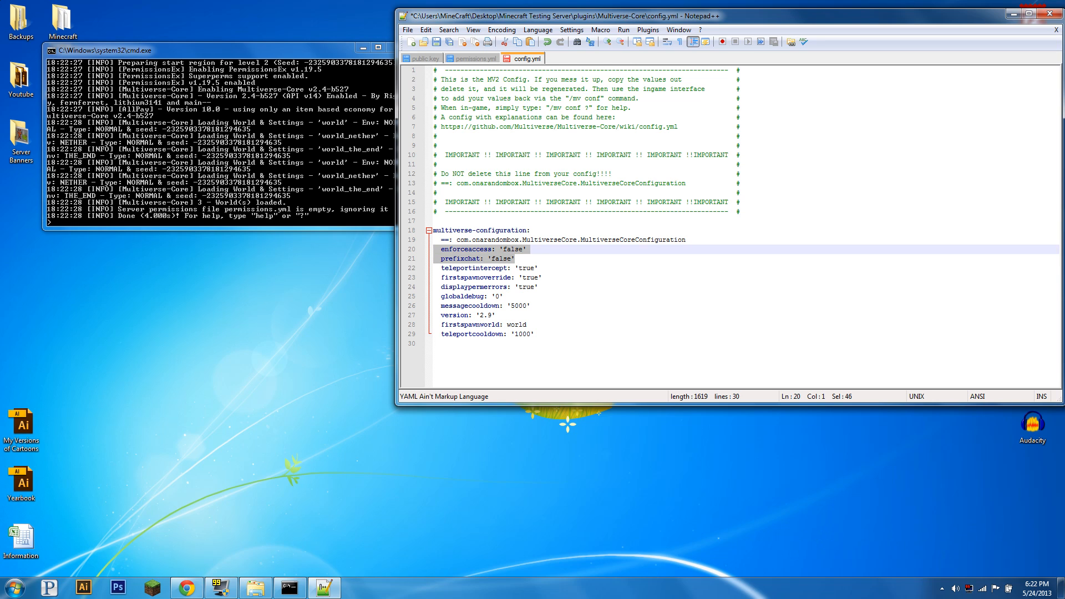
{"action": "double_click", "coordinate": [500, 259]}
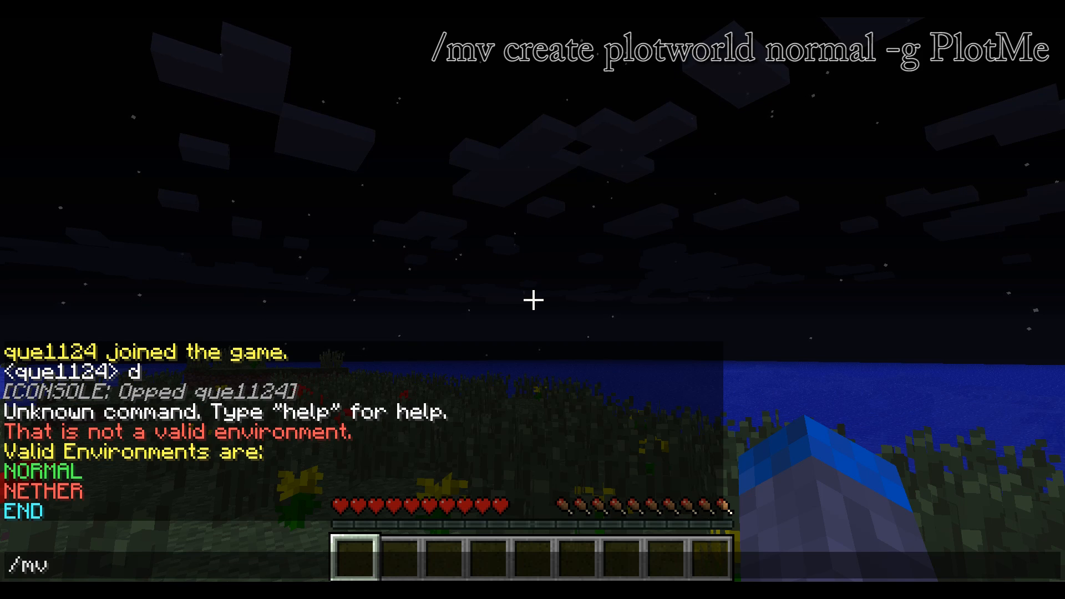
- Run /mv create plotworld normal -g PlotMe to generate the plot world
{"action": "type", "text": "create plotworld"}
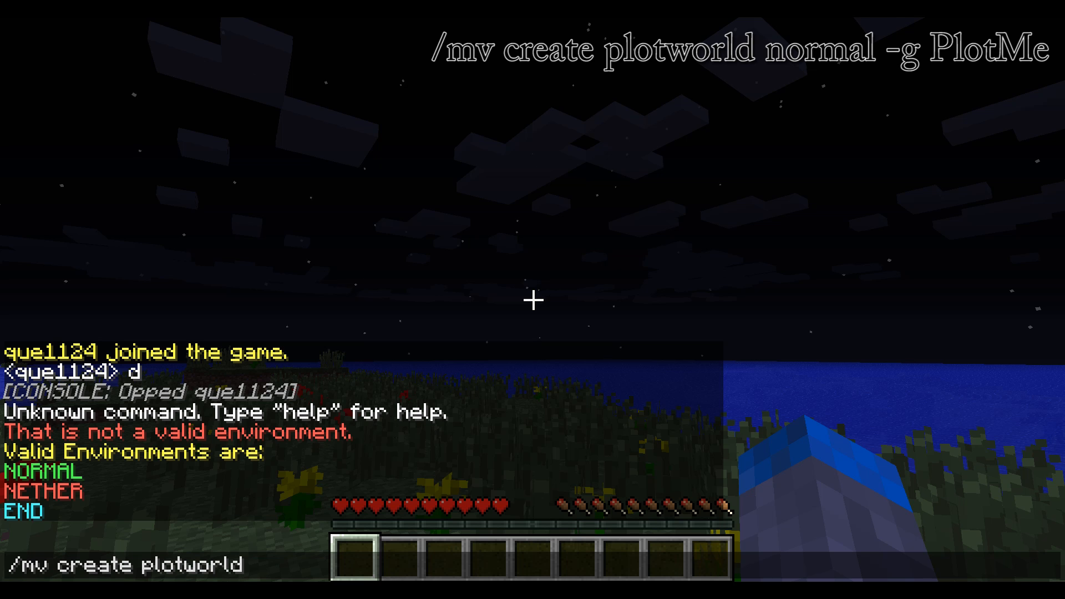
{"action": "type", "text": "normal"}
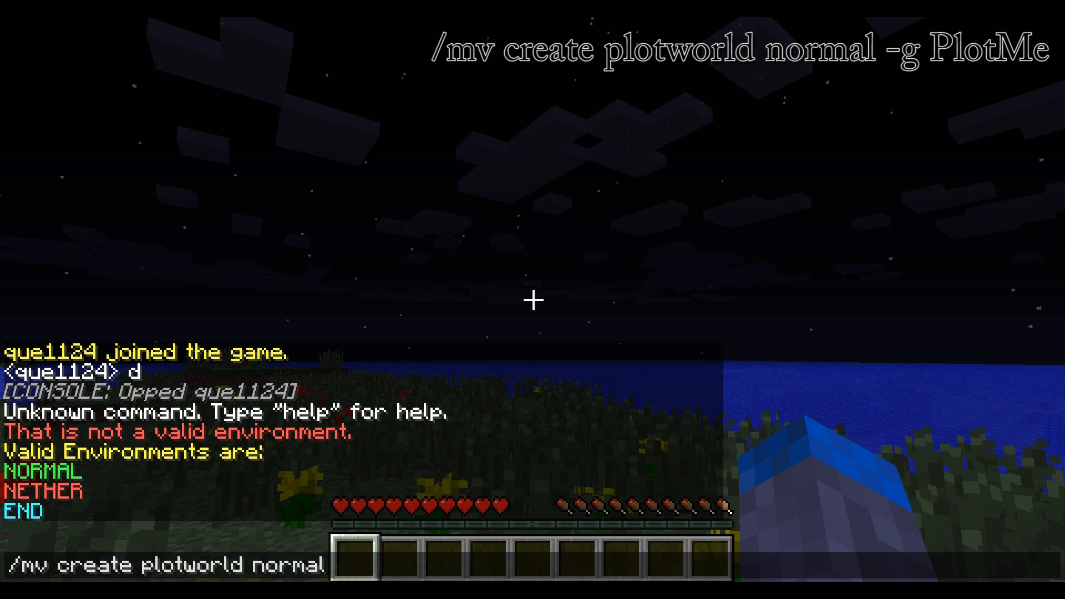
{"action": "type", "text": "-g"}
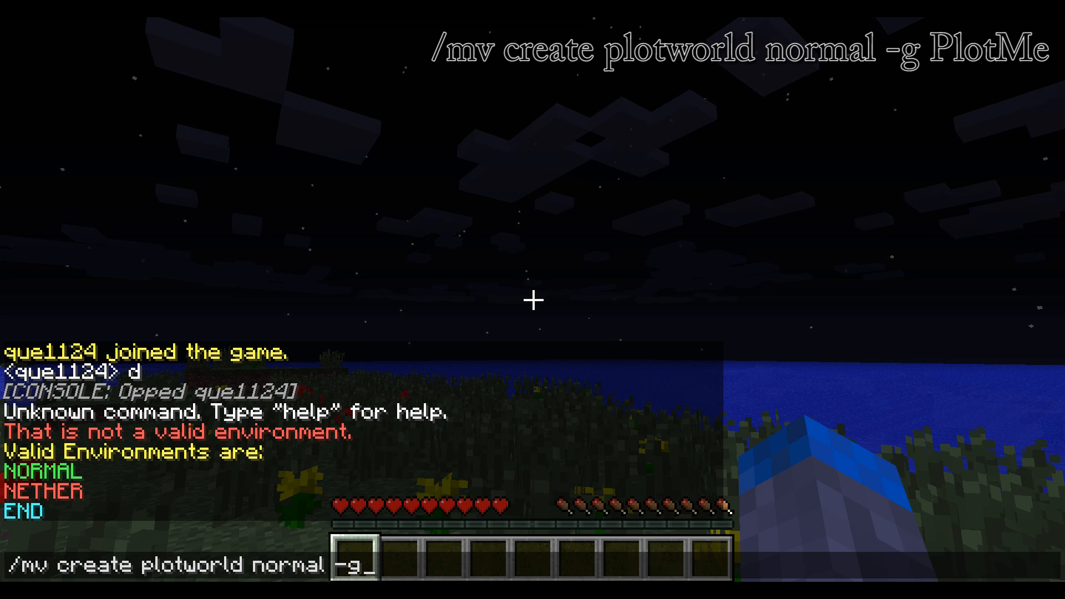
{"action": "type", "text": "P"}
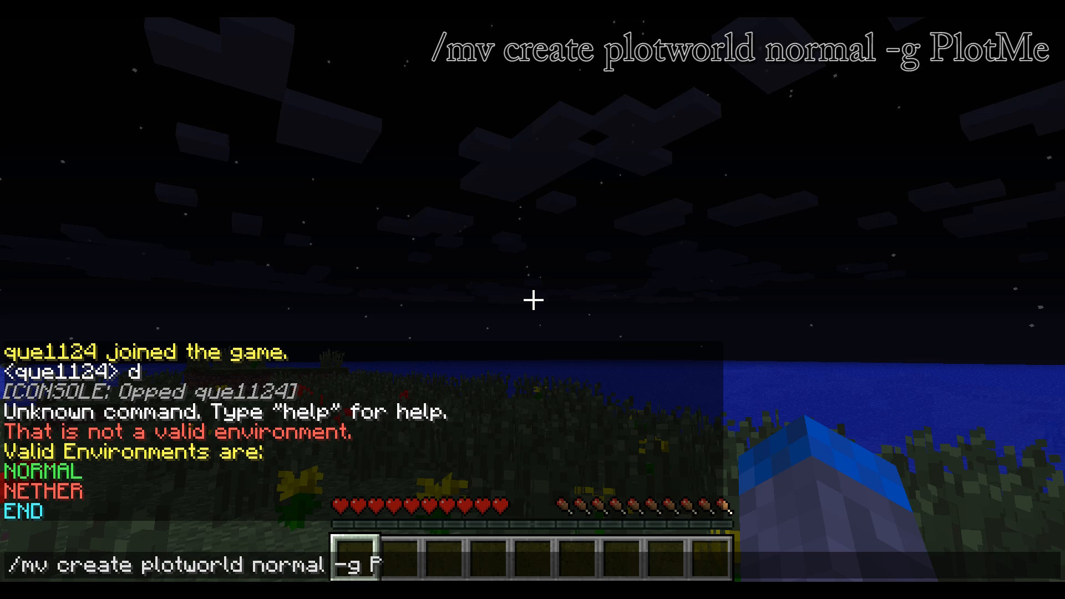
{"action": "type", "text": "lotMe"}
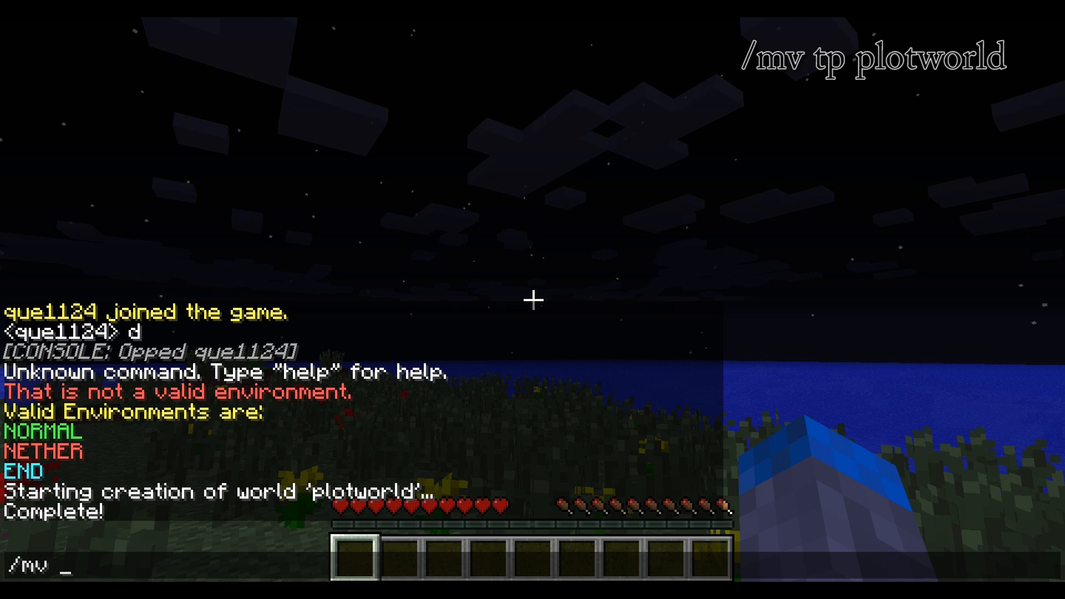
- Teleport to plotworld with /mv tp plotworld
{"action": "type", "text": "tp plot"}
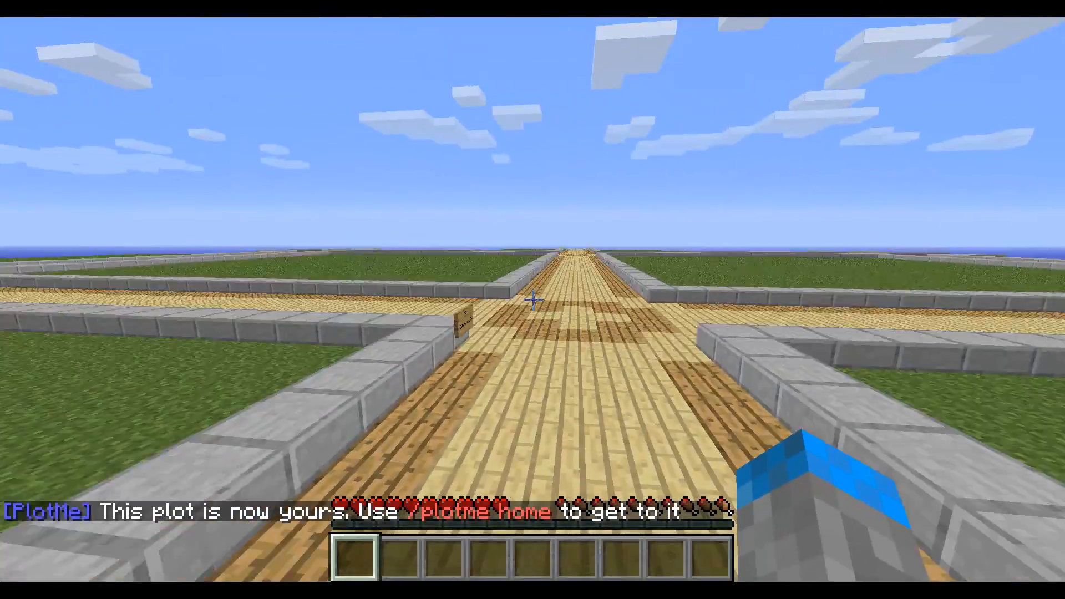
{"action": "mouse_move", "coordinate": [532, 299]}
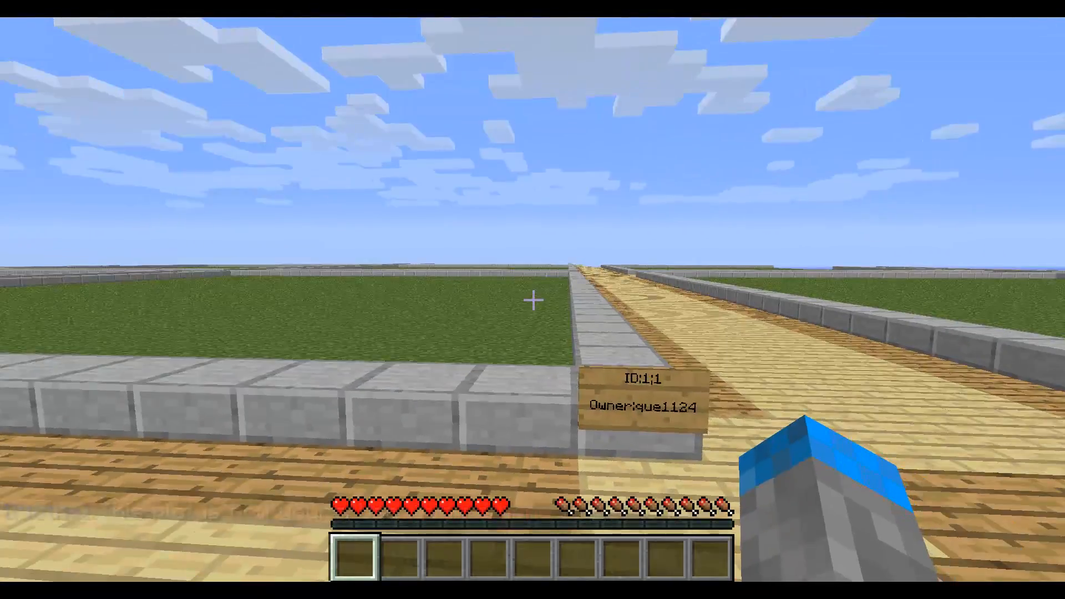
{"action": "mouse_move", "coordinate": [532, 297]}
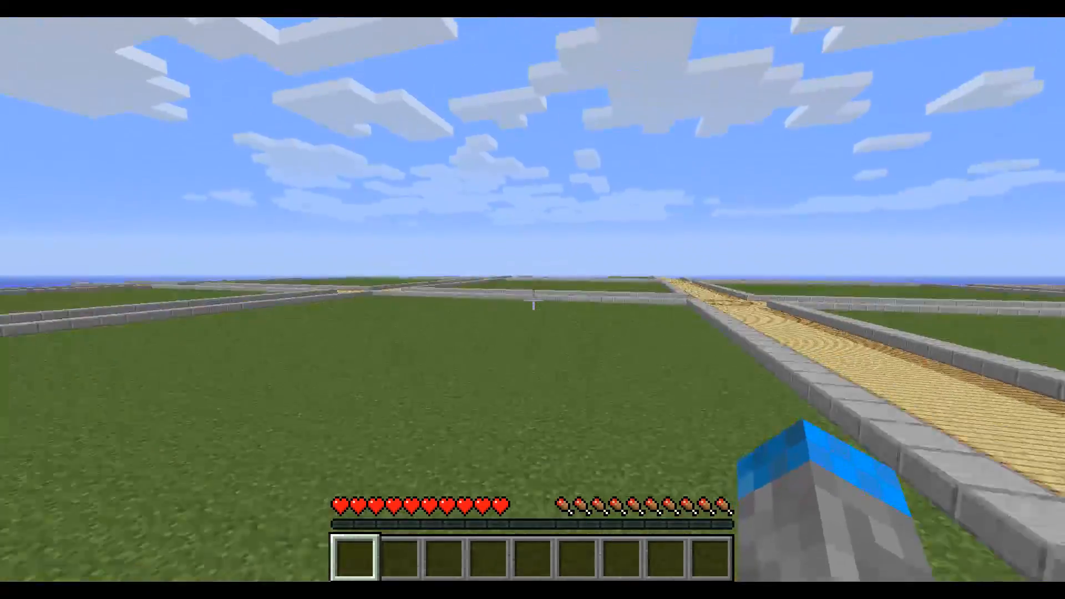